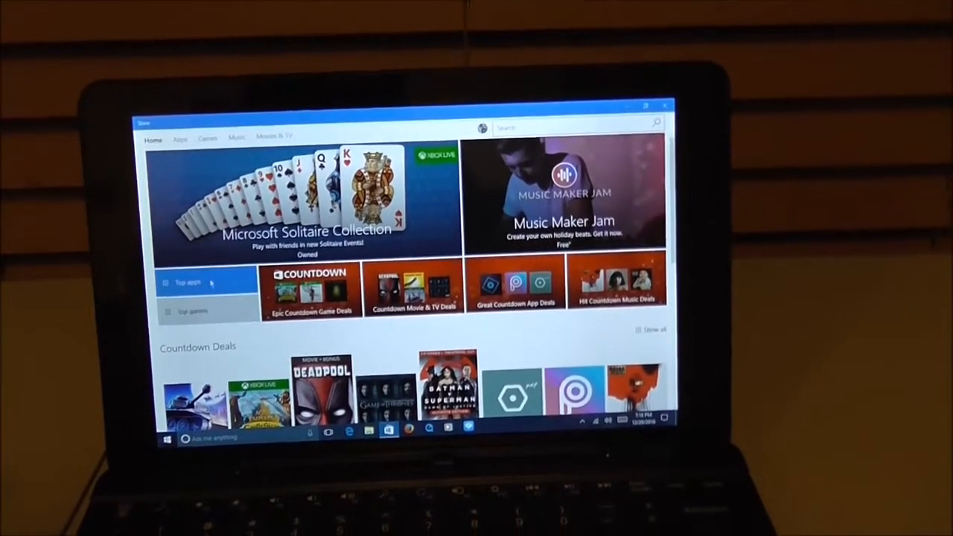
Open the Top apps tile from Store Home and scroll down through the app tiles and prices.
click(188, 283)
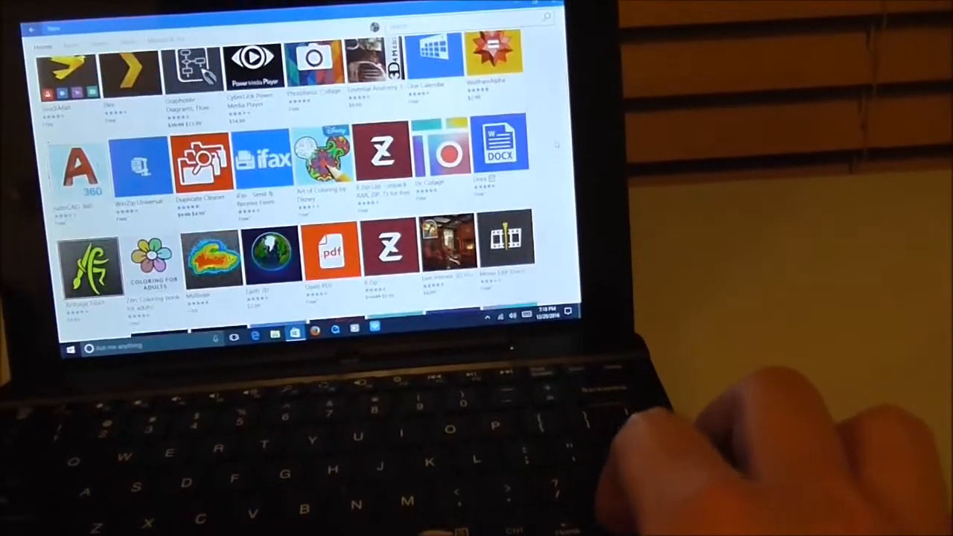
scroll(down, 3)
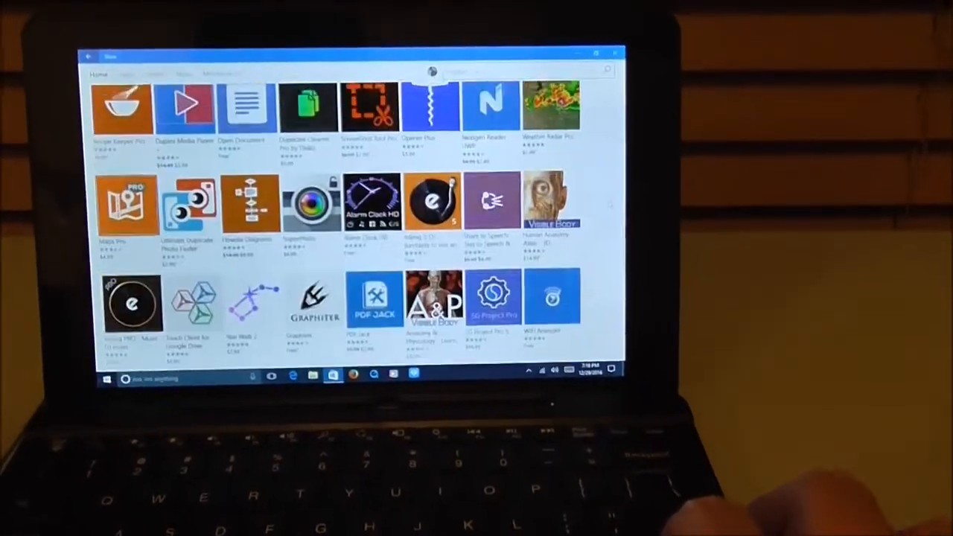